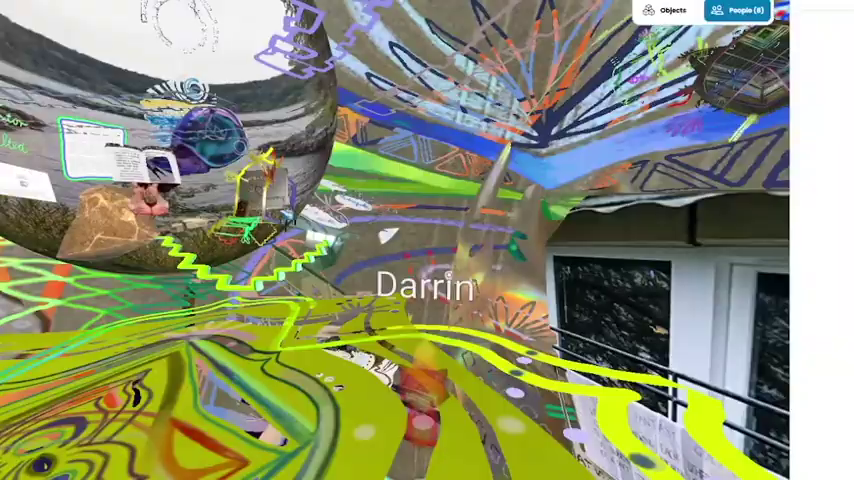
# - Show the People panel listing the room's eight participants with their audio status
pyautogui.click(741, 10)
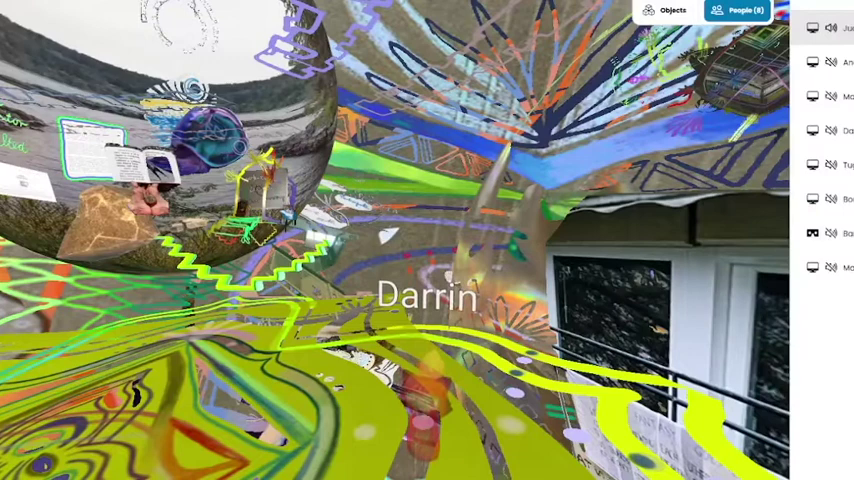